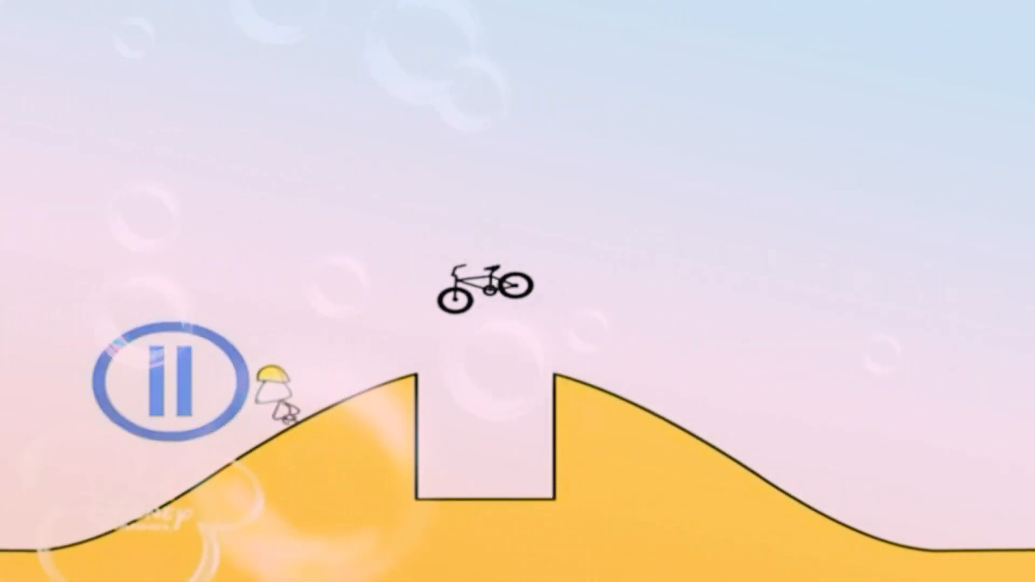
pyautogui.click(165, 381)
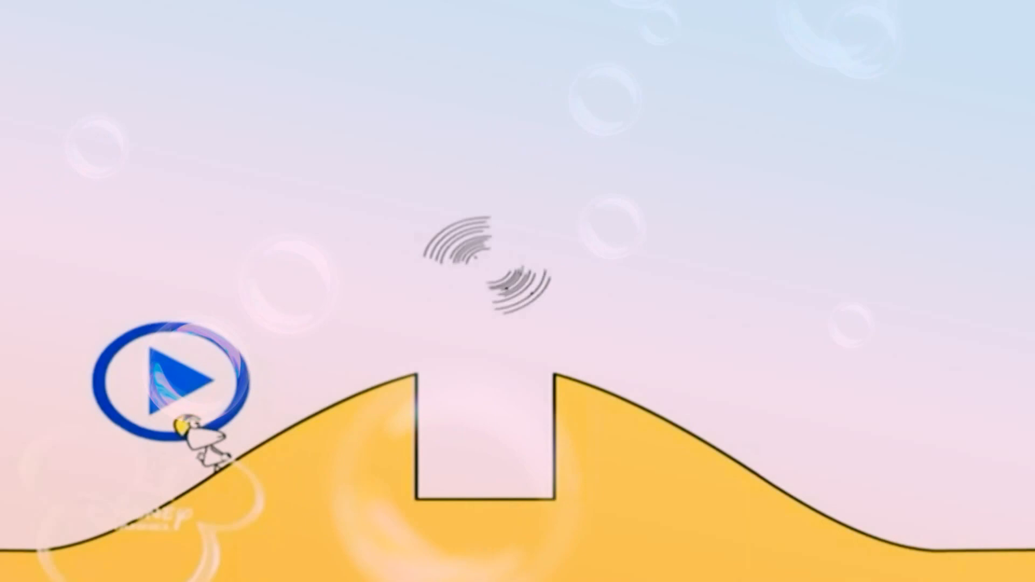
pyautogui.click(165, 380)
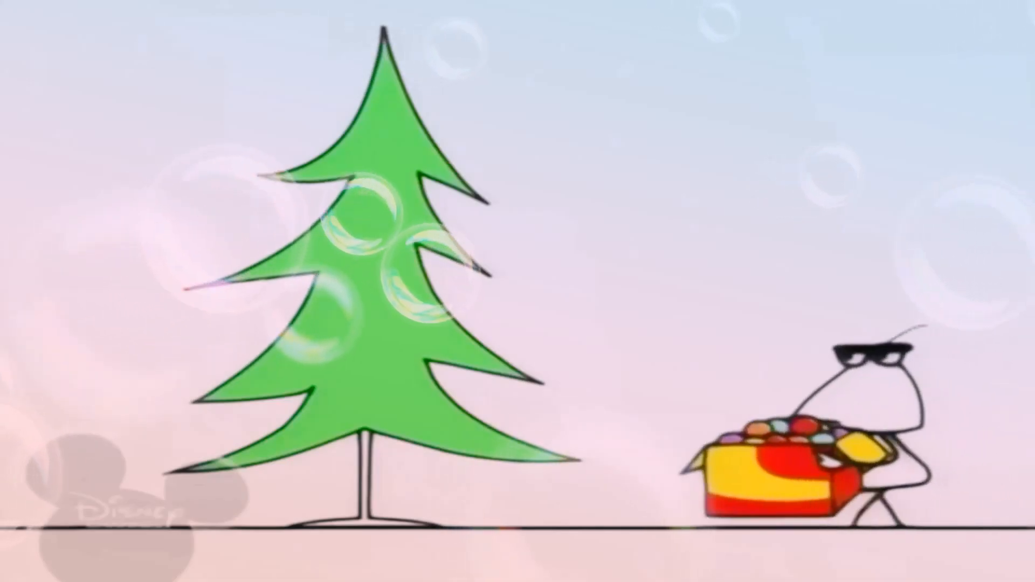